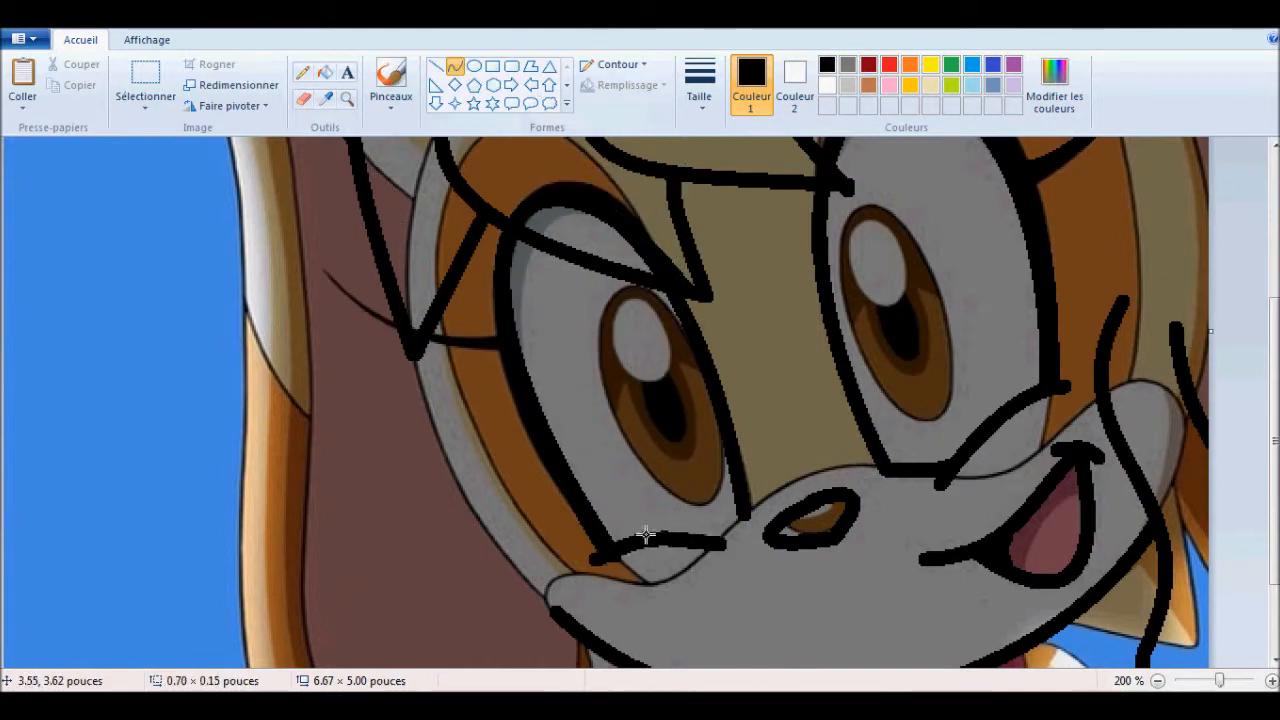
Accept the irreversible conversion of the inverted tracing to a black-and-white bitmap
scroll("down", 3)
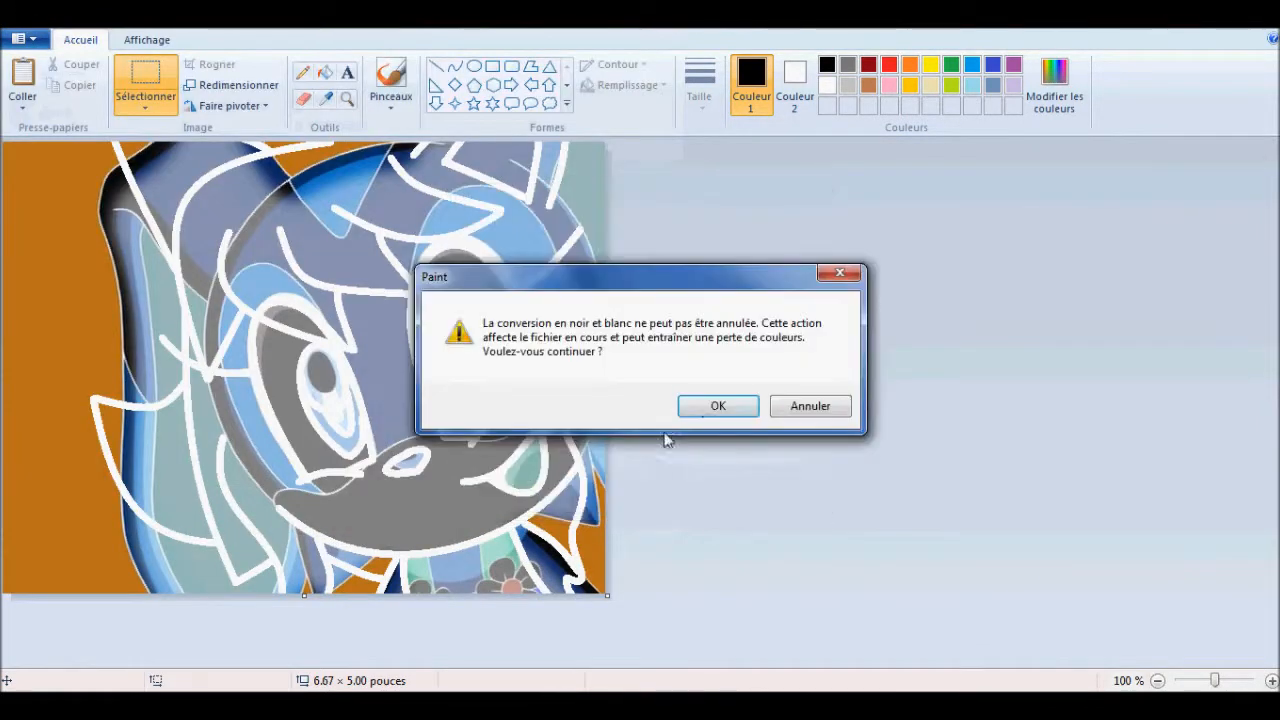
left_click(717, 405)
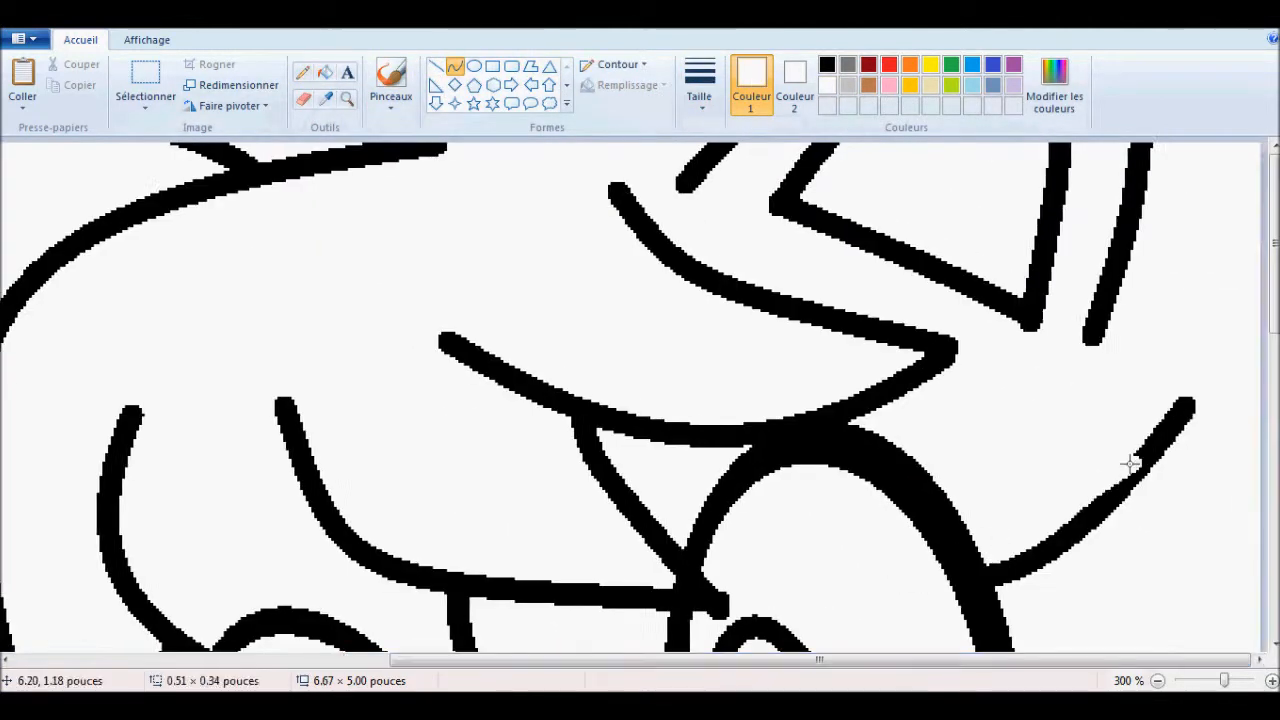
Zoom out from 300% to 200% to view more of the face outline
left_click(1160, 681)
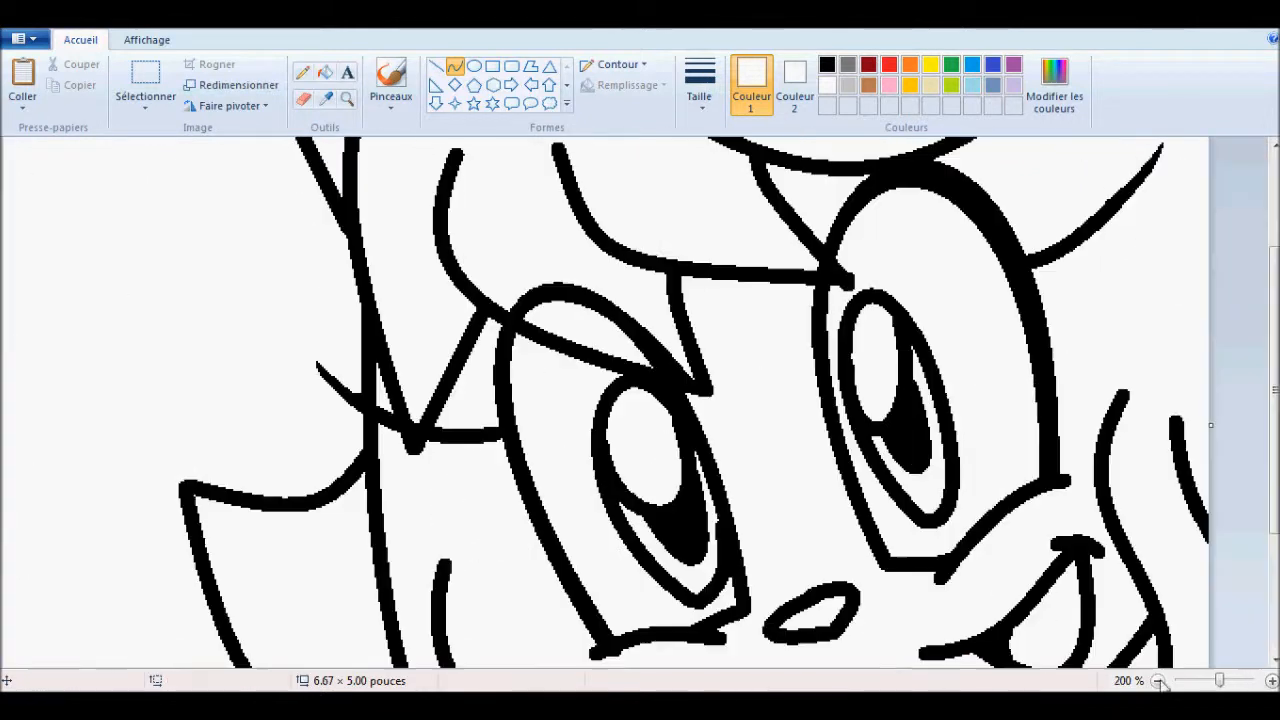